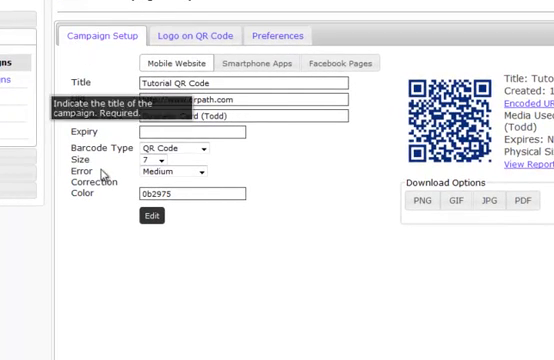
{"action": "mouse_move", "coordinate": [193, 36]}
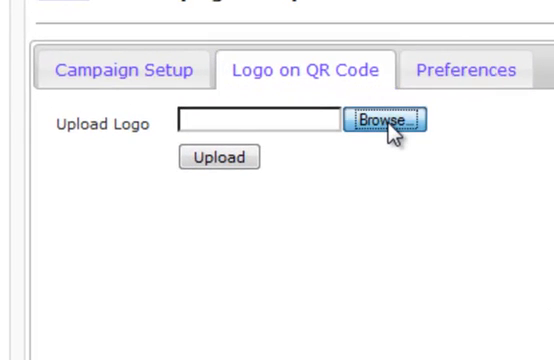
Find and select the logo image file in the file dialog for the logo upload field
{"action": "left_click", "coordinate": [394, 121]}
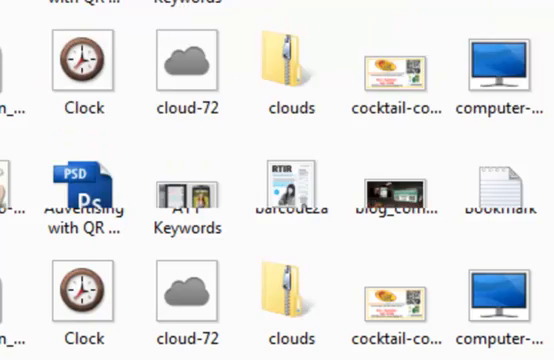
{"action": "scroll", "scroll_direction": "down", "scroll_amount": 3}
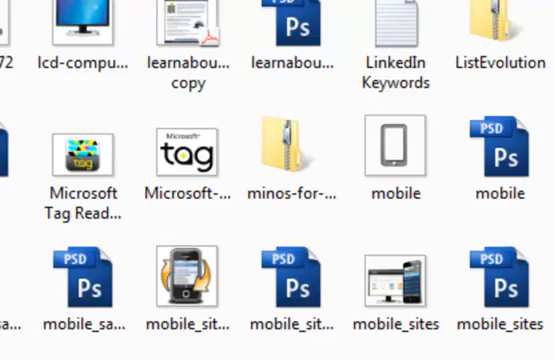
{"action": "scroll", "scroll_direction": "down", "scroll_amount": 3}
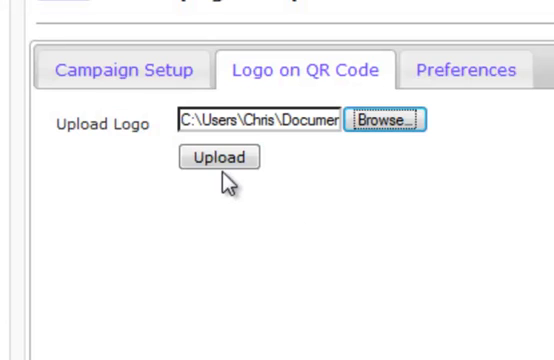
Upload the QRPATH logo and drag it onto the QR code's left side
{"action": "left_click", "coordinate": [224, 158]}
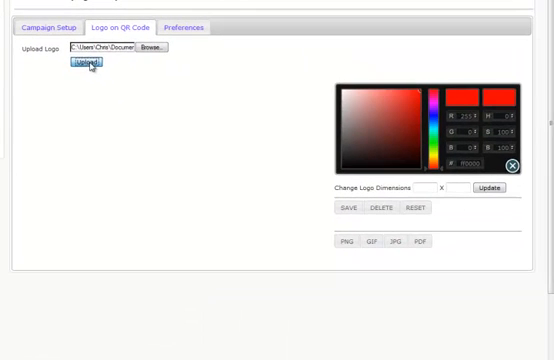
{"action": "left_click", "coordinate": [87, 66]}
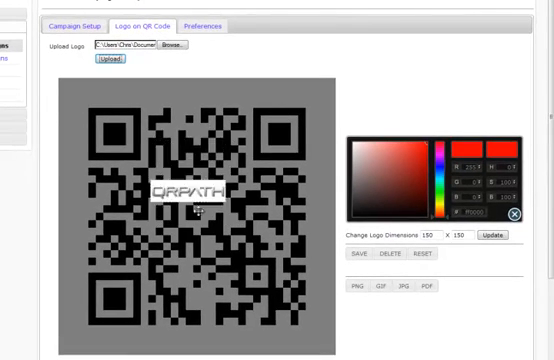
{"action": "left_click_drag", "start_coordinate": [195, 190], "coordinate": [140, 225]}
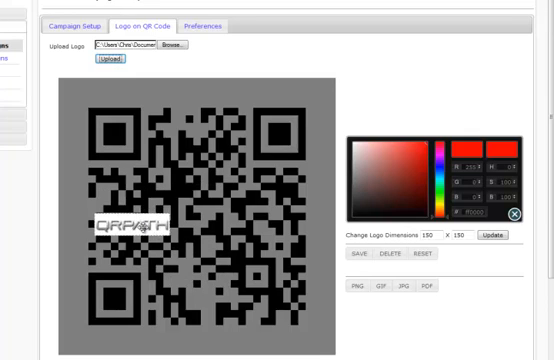